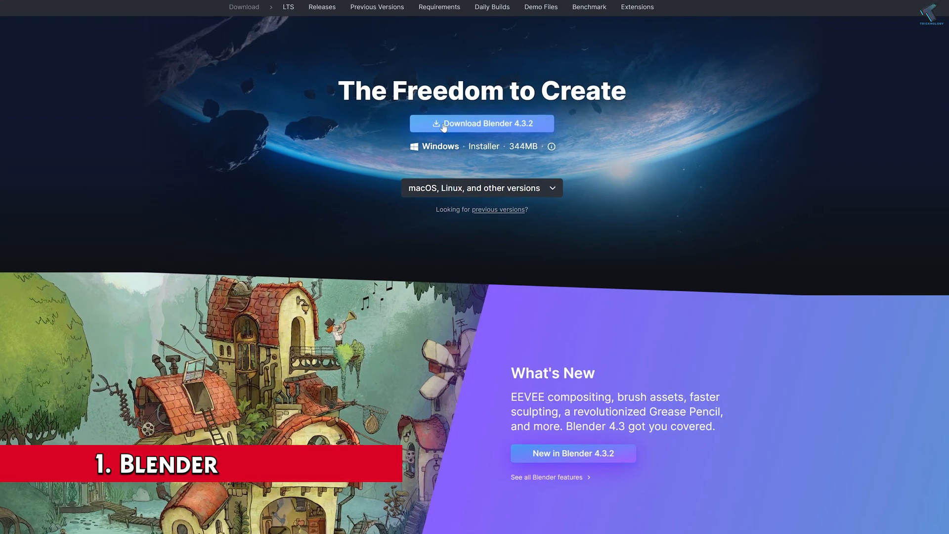
Download Blender 4.3.2, then scroll down to the Blender 4.2 LTS release entry.
left_click(481, 124)
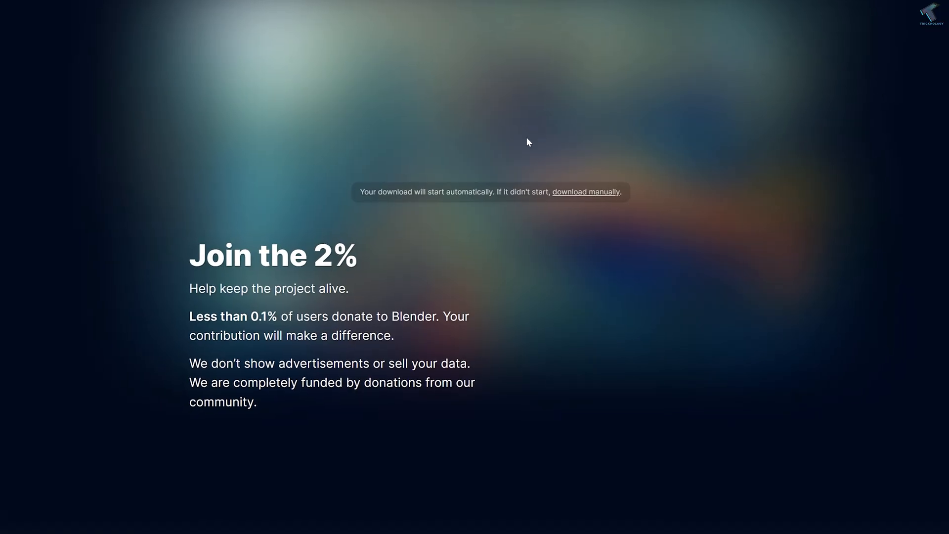
scroll("down", 3)
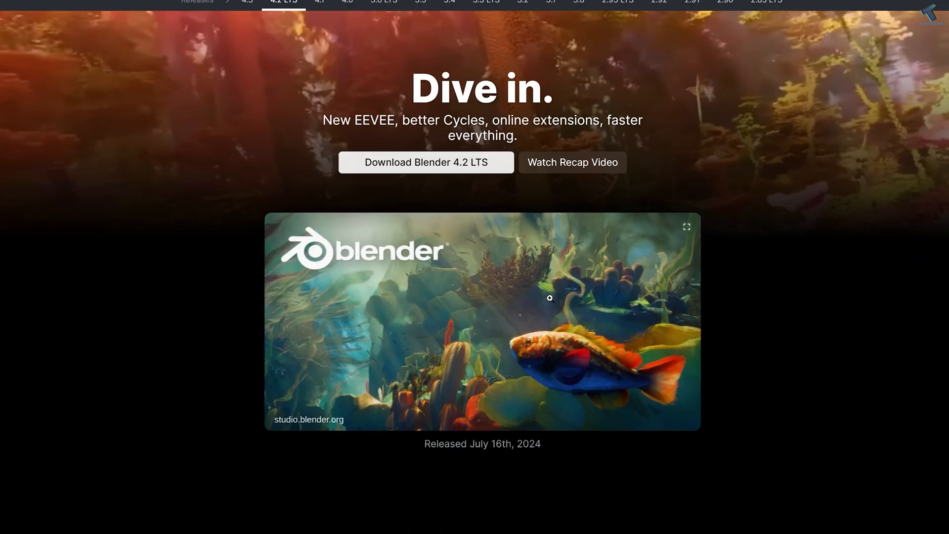
scroll("down", 3)
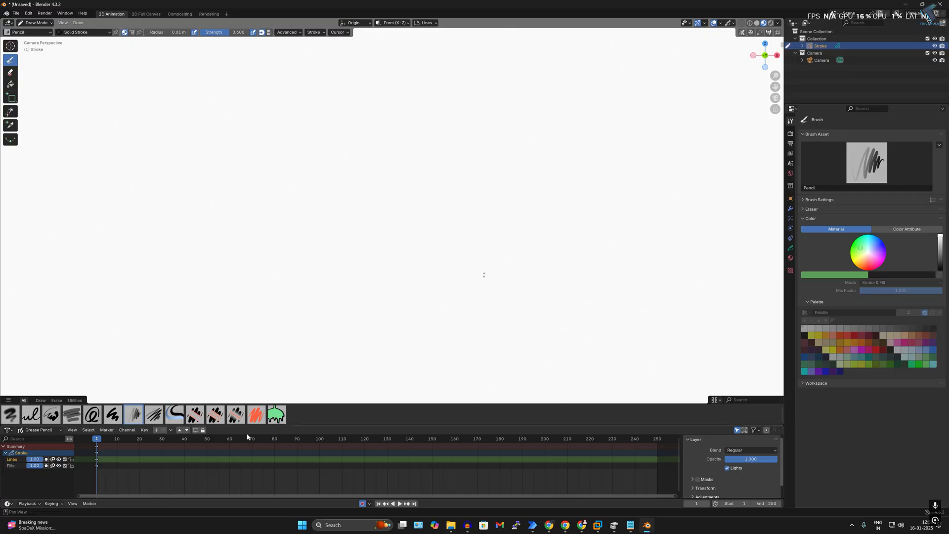
Pick the Fill brush from Blender's Grease Pencil Draw Mode toolbar.
left_click(10, 98)
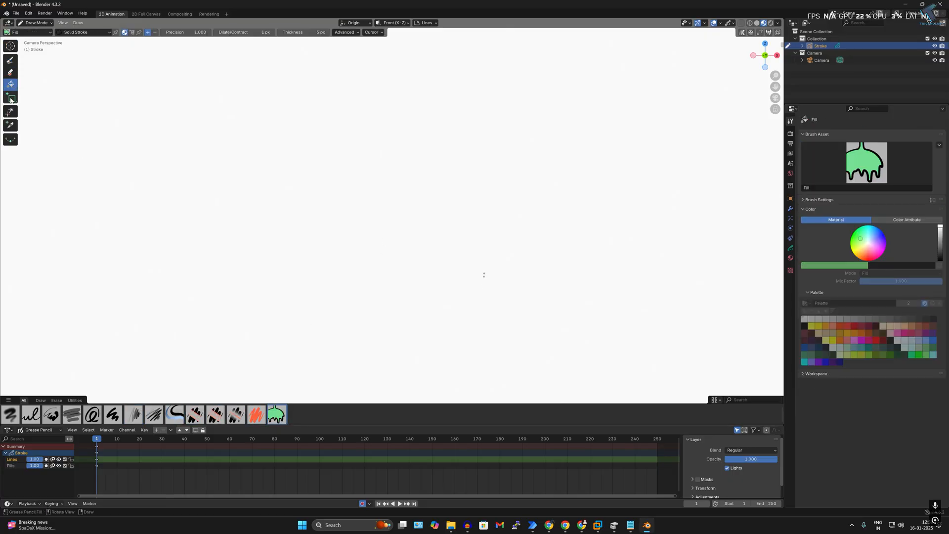
left_click(105, 13)
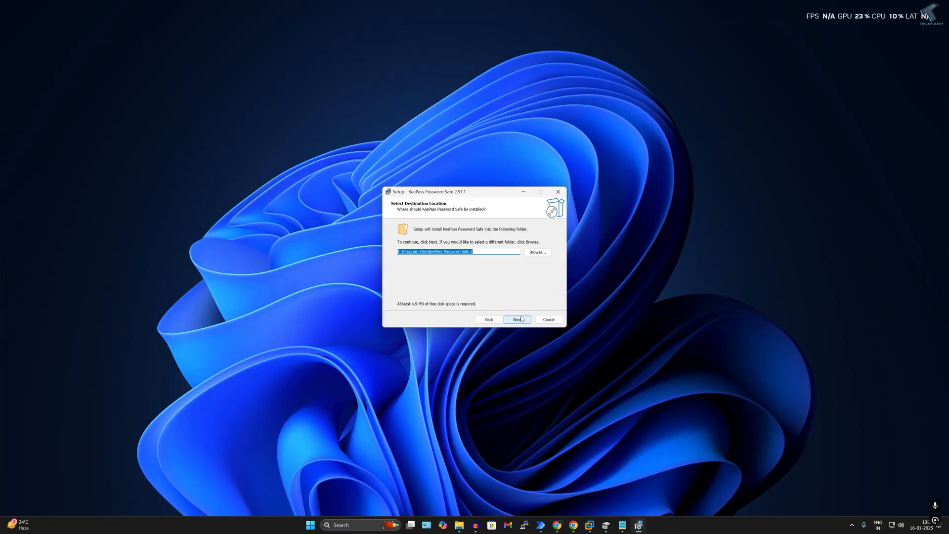
Finish installing KeePass and create a new database with a weak master password accepted.
left_click(516, 318)
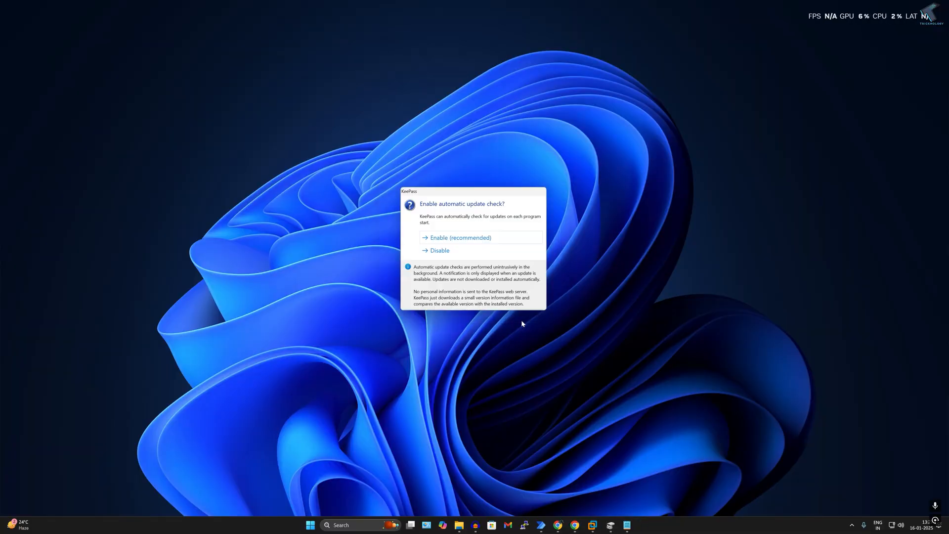
left_click(459, 238)
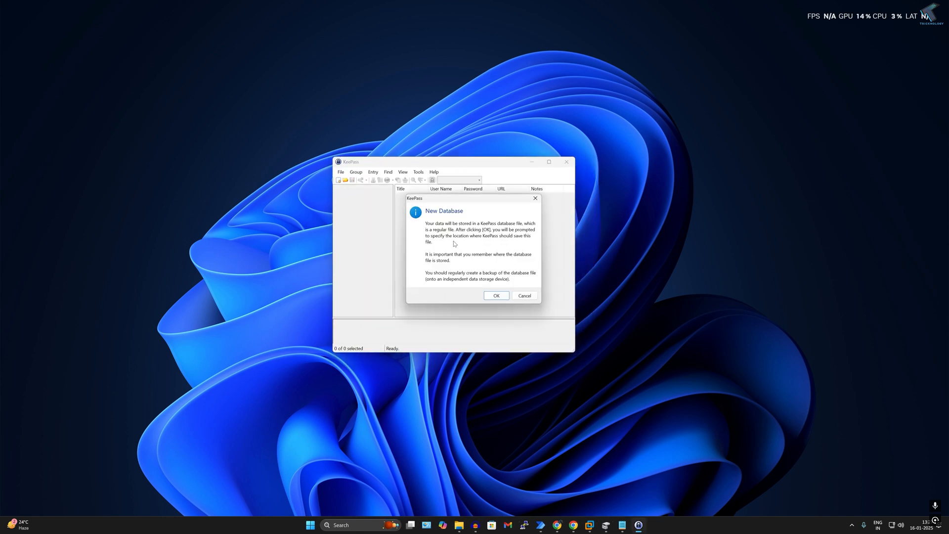
left_click(496, 296)
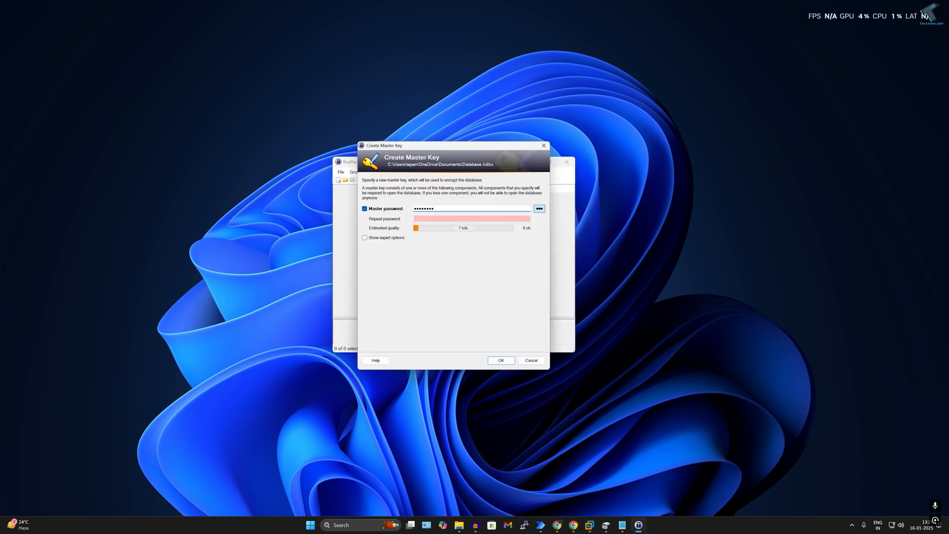
left_click(501, 360)
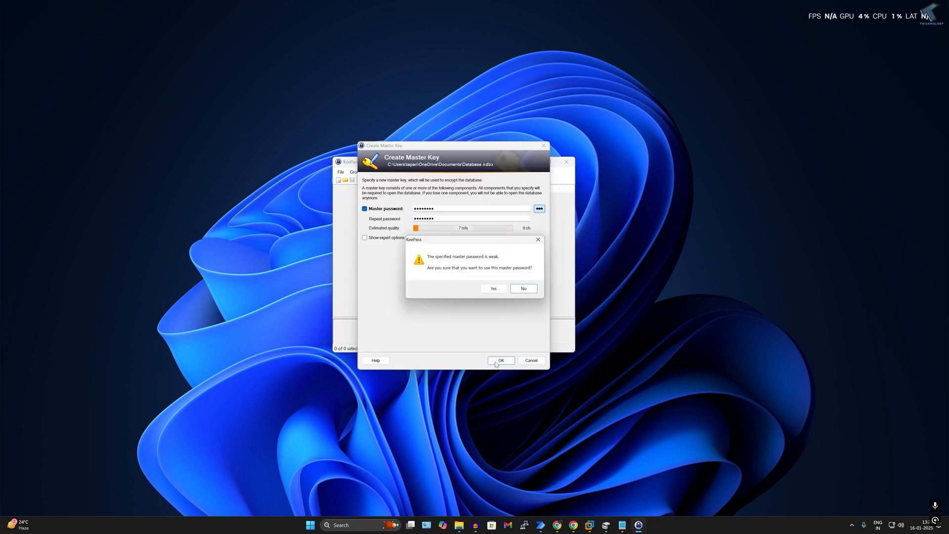
left_click(493, 289)
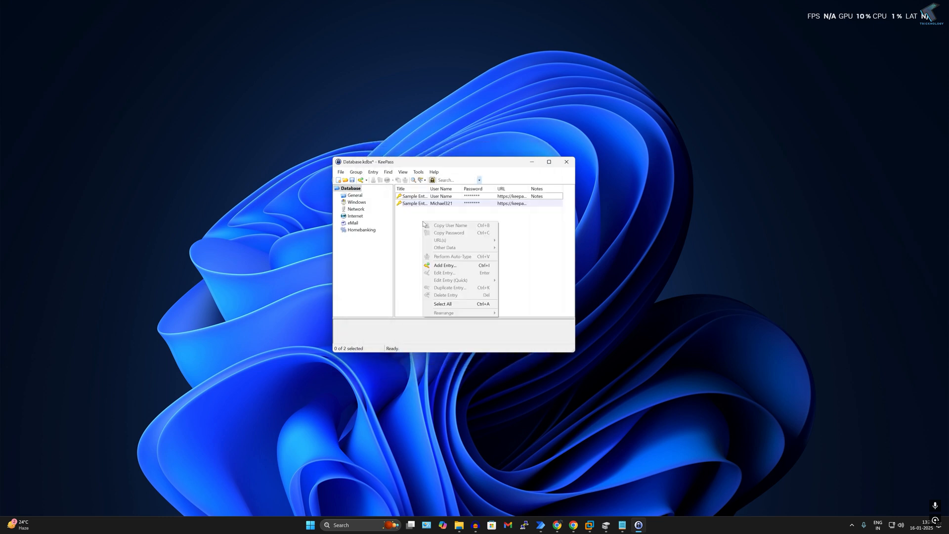
Add a Facebook entry to the database and reopen it for editing.
left_click(445, 265)
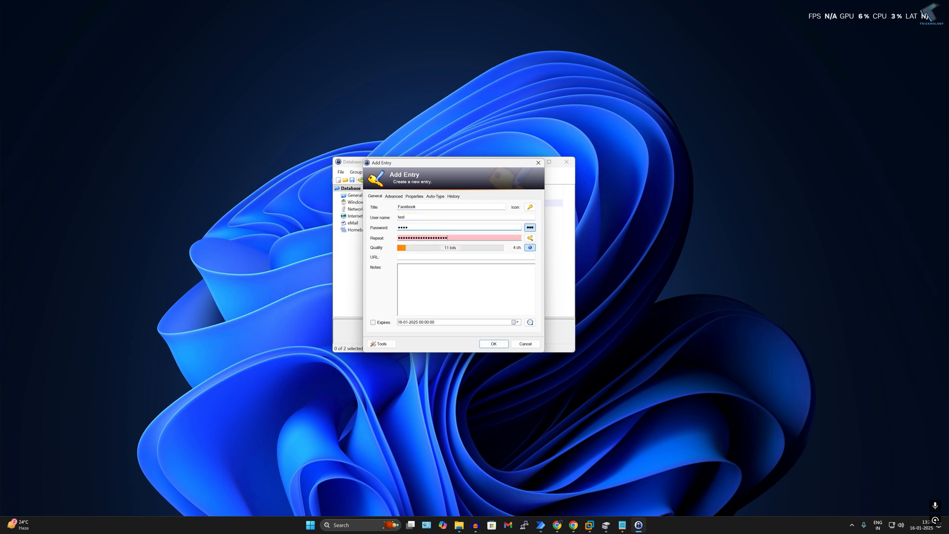
type("Facbook account password")
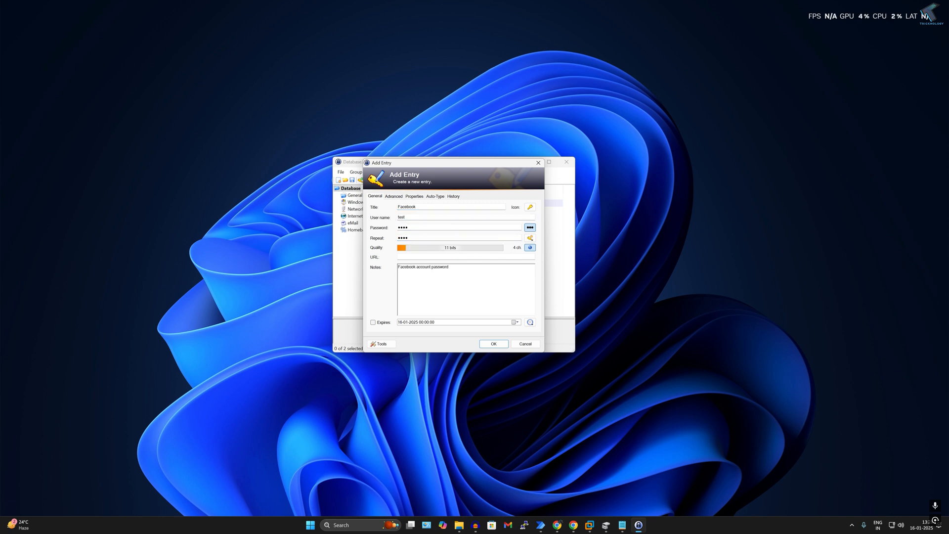
left_click(493, 343)
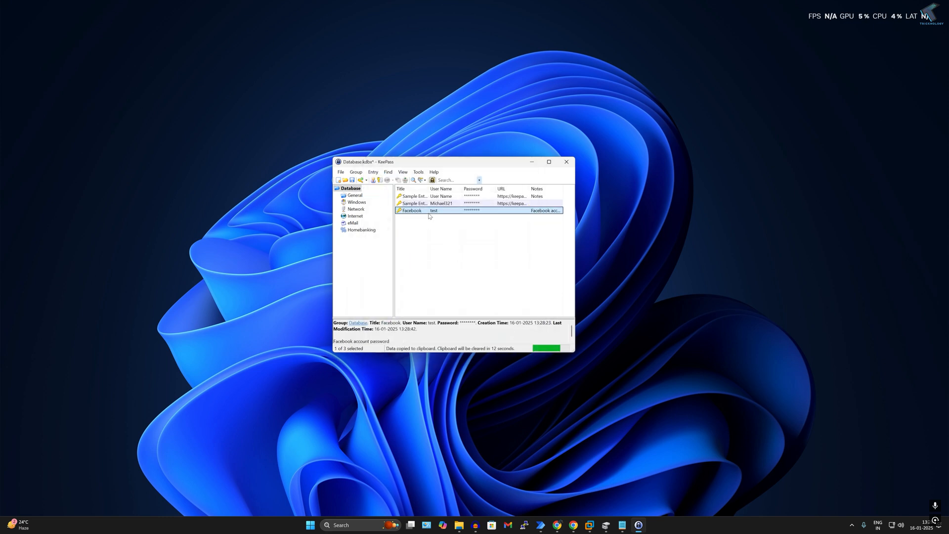
right_click(412, 211)
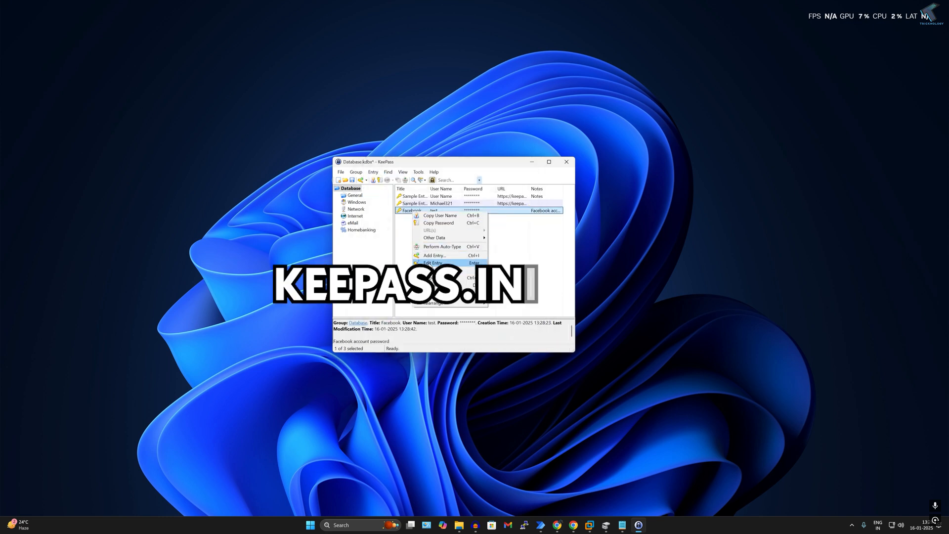
left_click(433, 262)
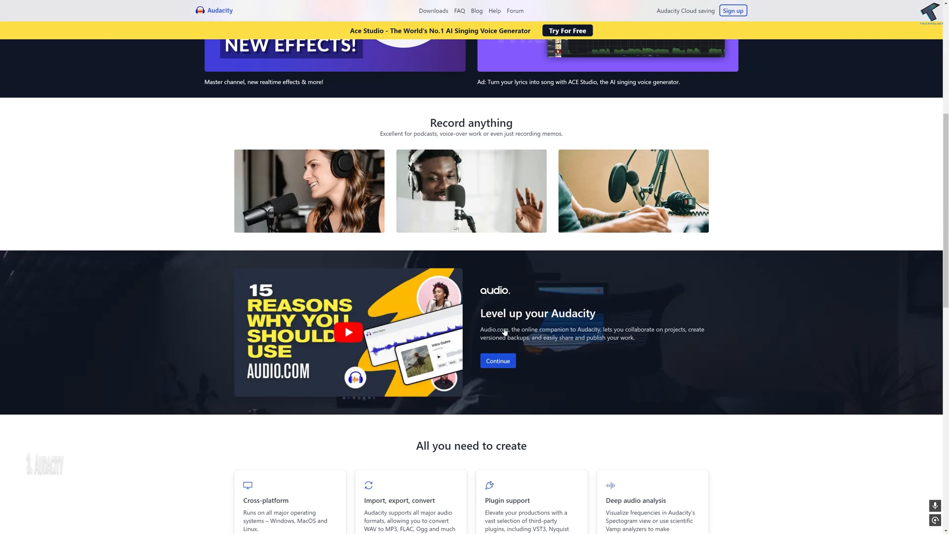
Reach the Audacity Downloads page and download the Windows version.
scroll("up", 3)
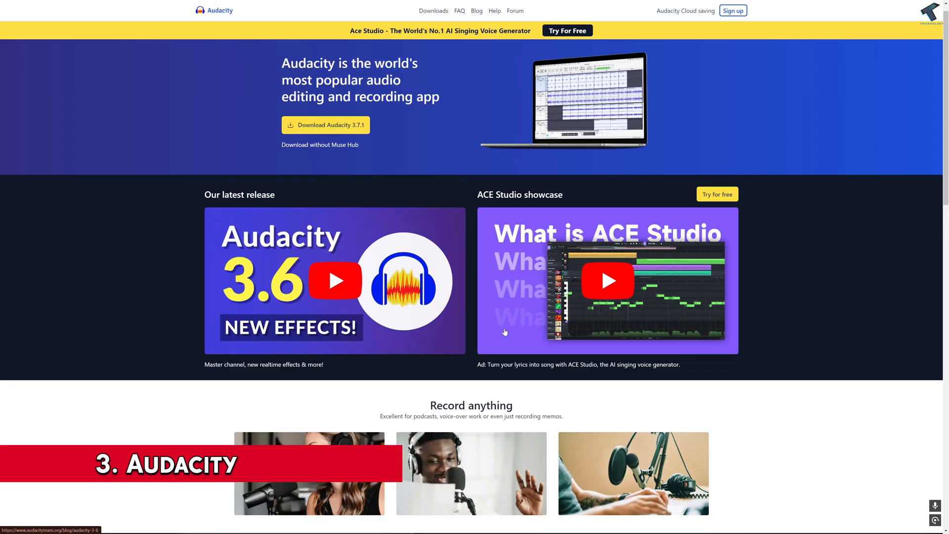
left_click(433, 10)
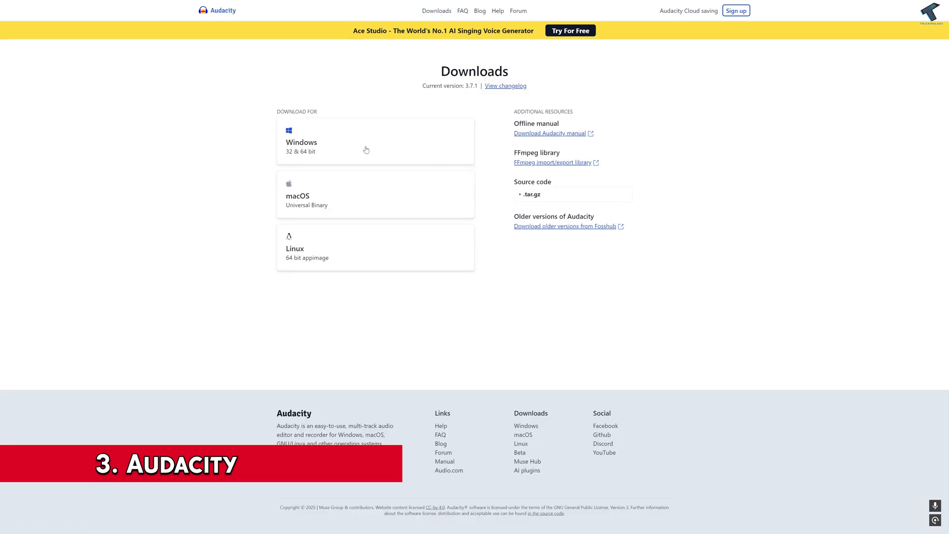
left_click(375, 141)
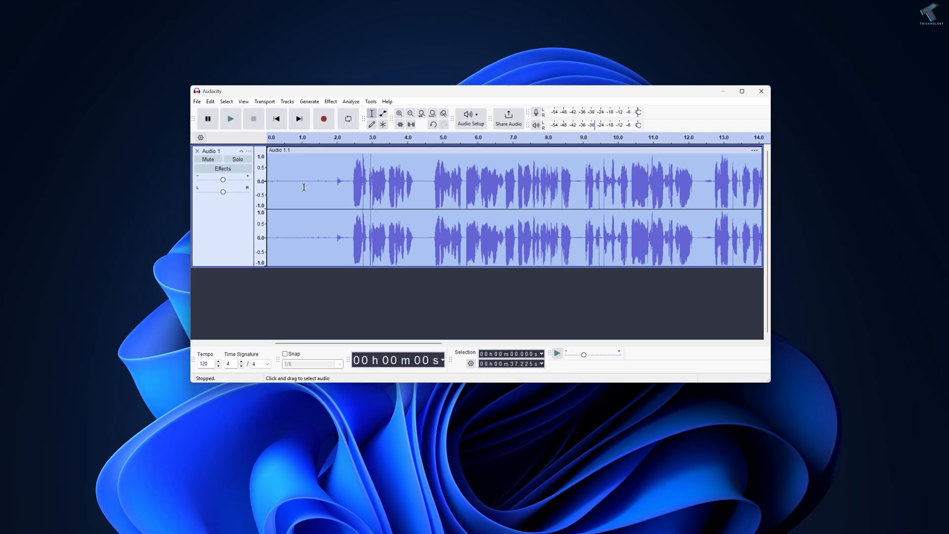
Record and stop a new clip, Audio 1.2, after the speech, then open the Tracks menu.
left_click(229, 118)
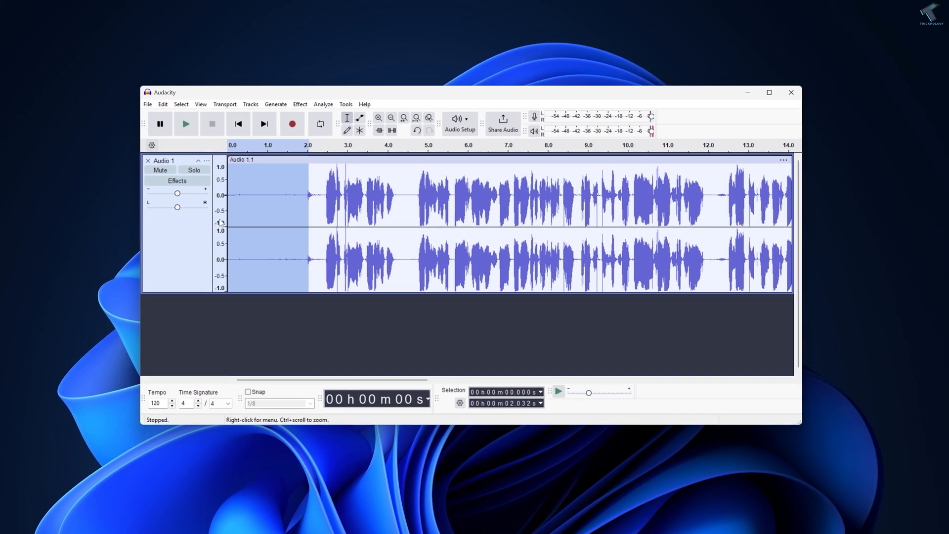
left_click(291, 124)
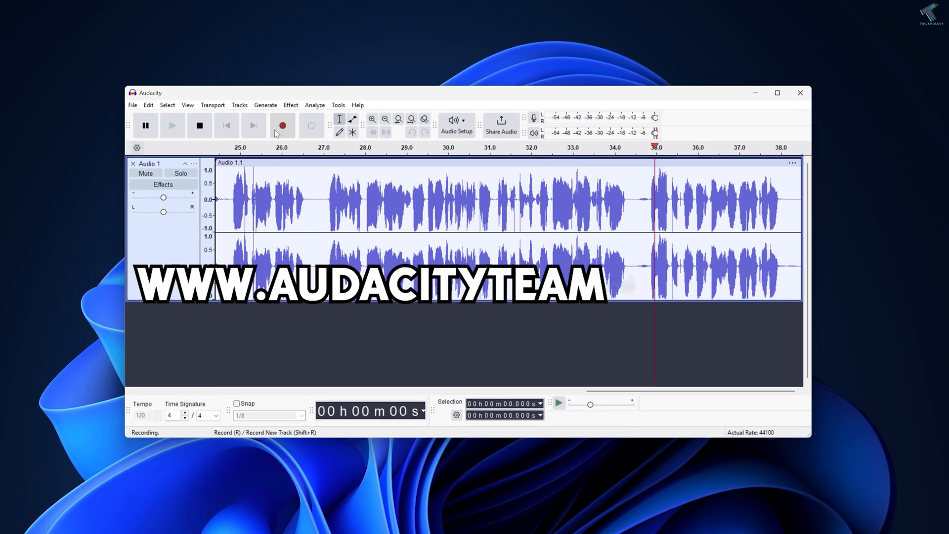
left_click(199, 125)
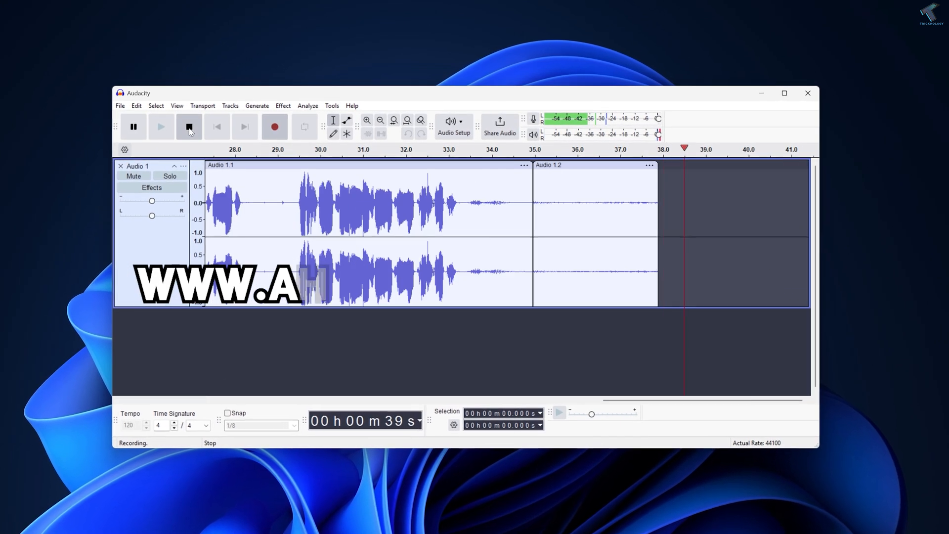
left_click(223, 106)
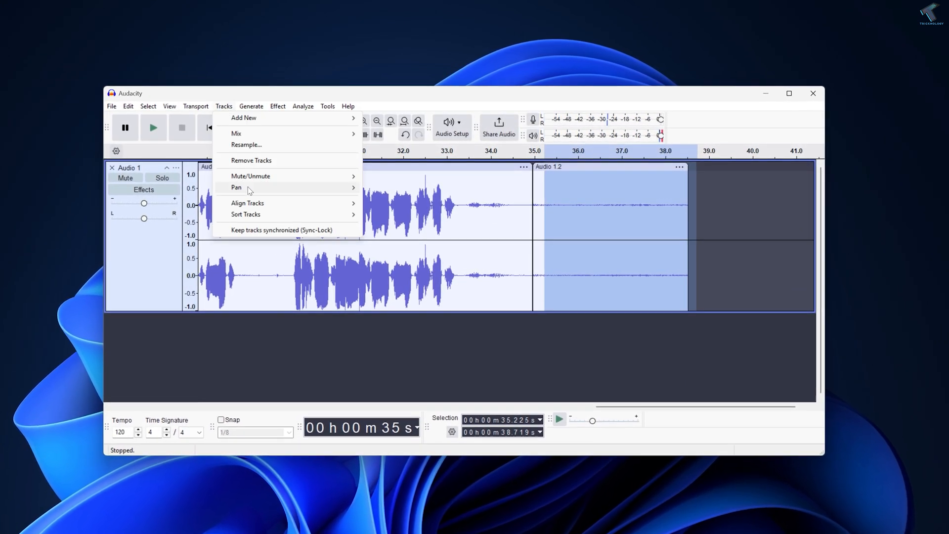
left_click(275, 107)
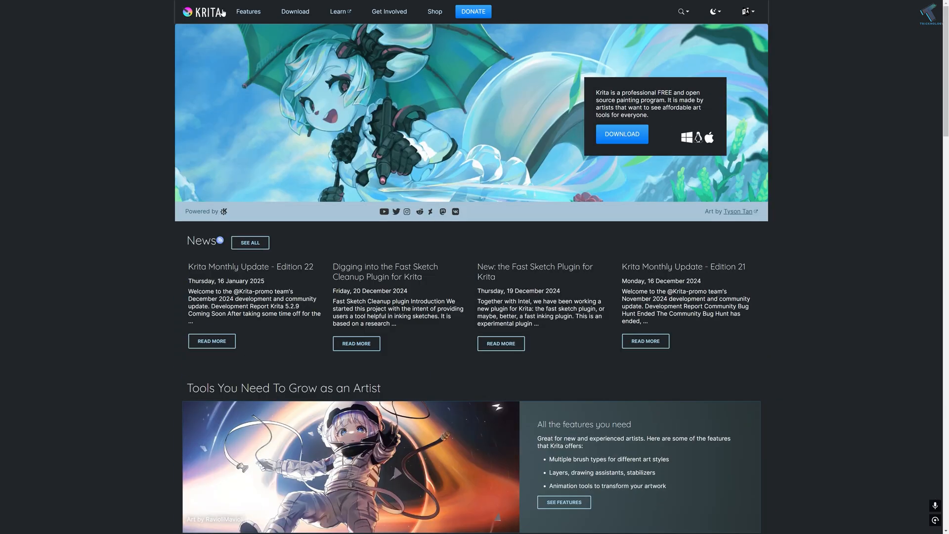
left_click(295, 11)
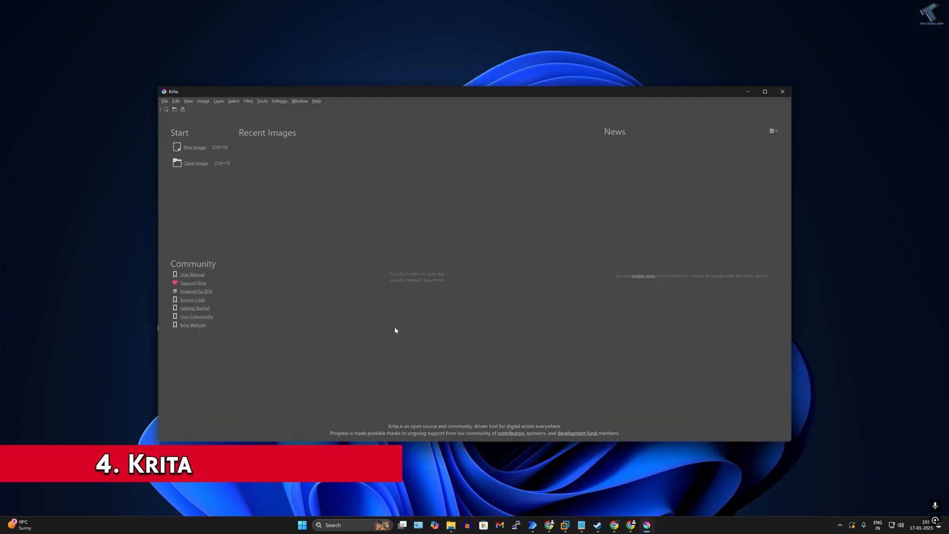
Create a new Krita image with a brush stroke and browse the View and Select menus.
left_click(195, 147)
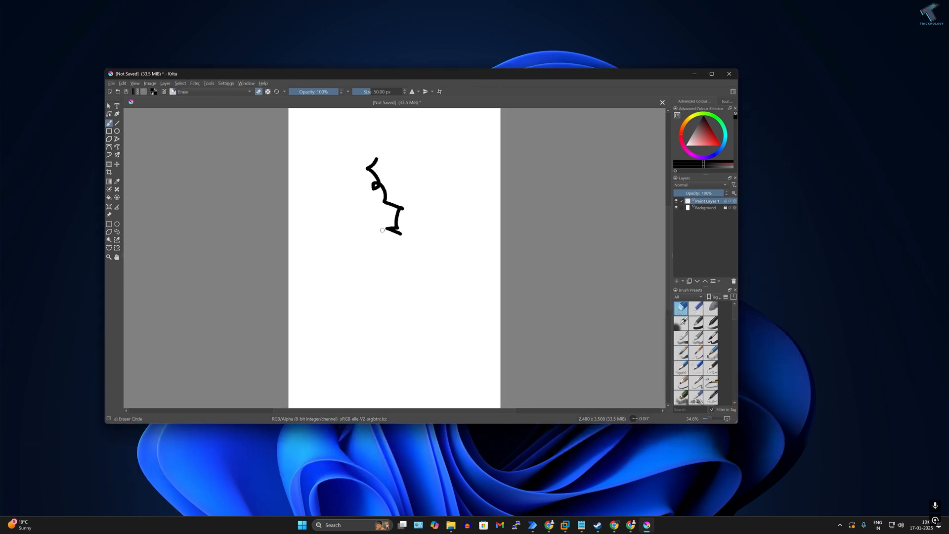
right_click(409, 213)
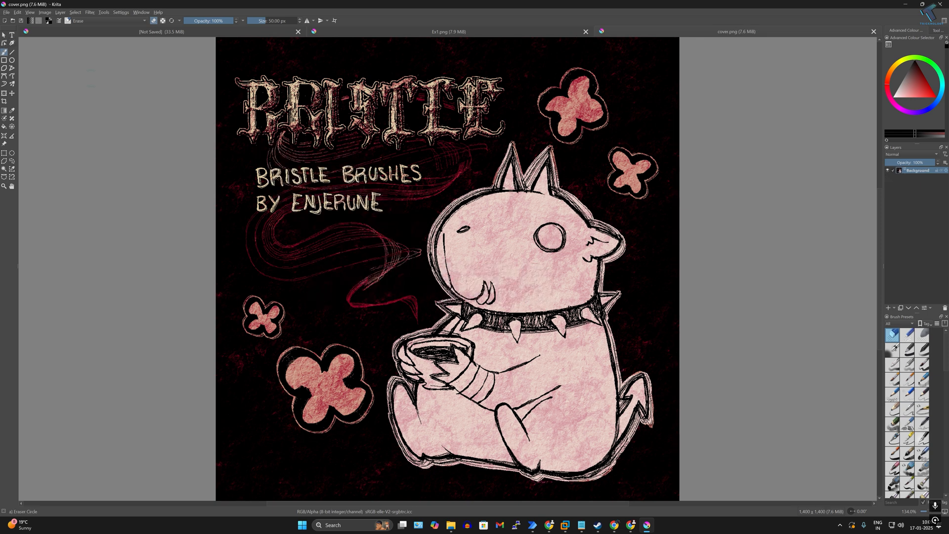
left_click(29, 12)
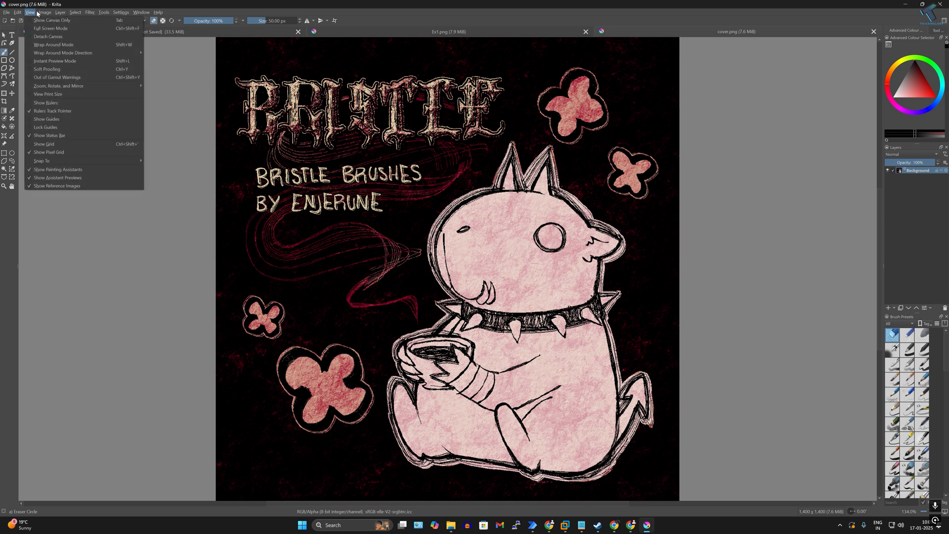
left_click(75, 11)
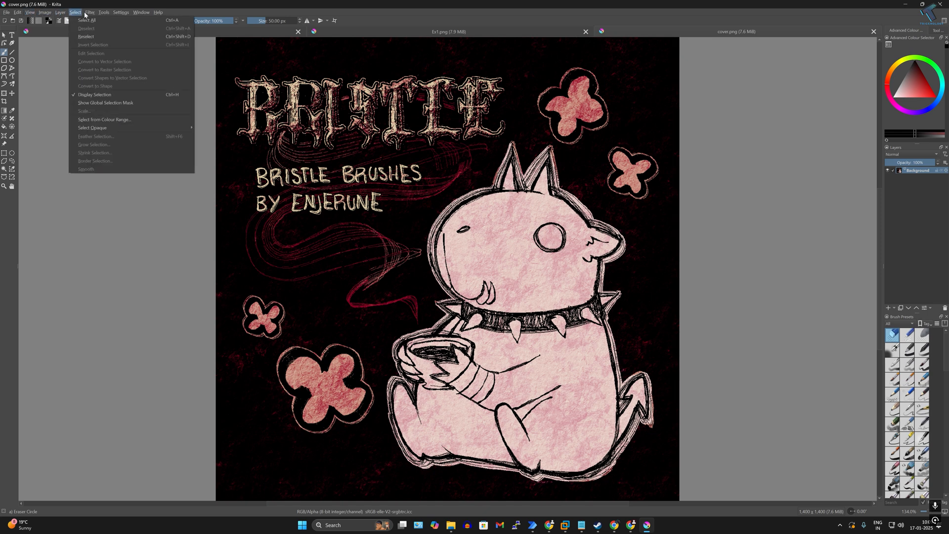
left_click(140, 12)
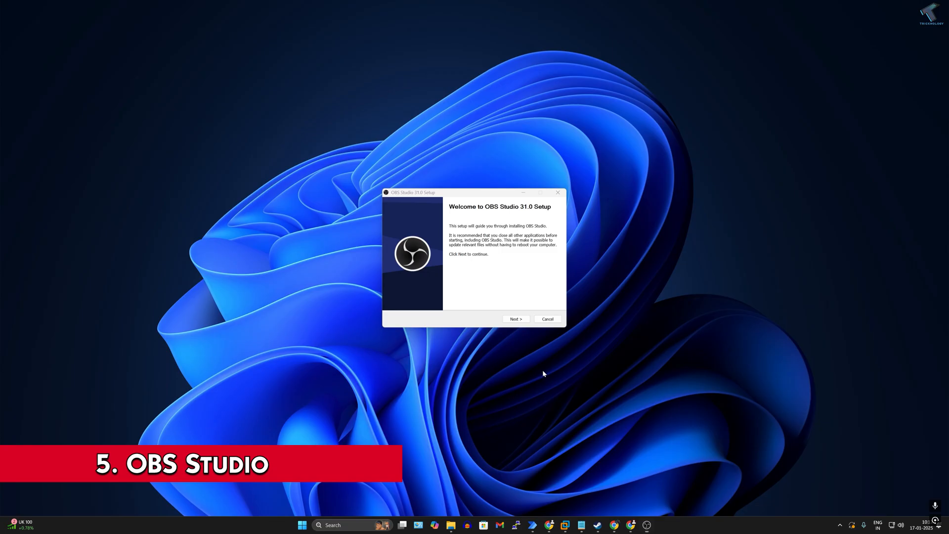
Install and launch OBS Studio, adding a Display Capture source of the primary monitor.
left_click(515, 319)
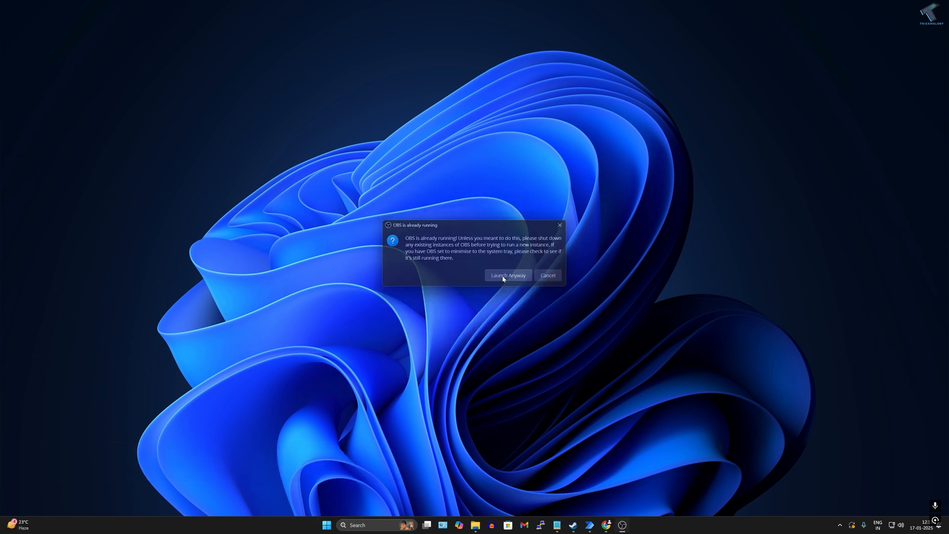
left_click(508, 276)
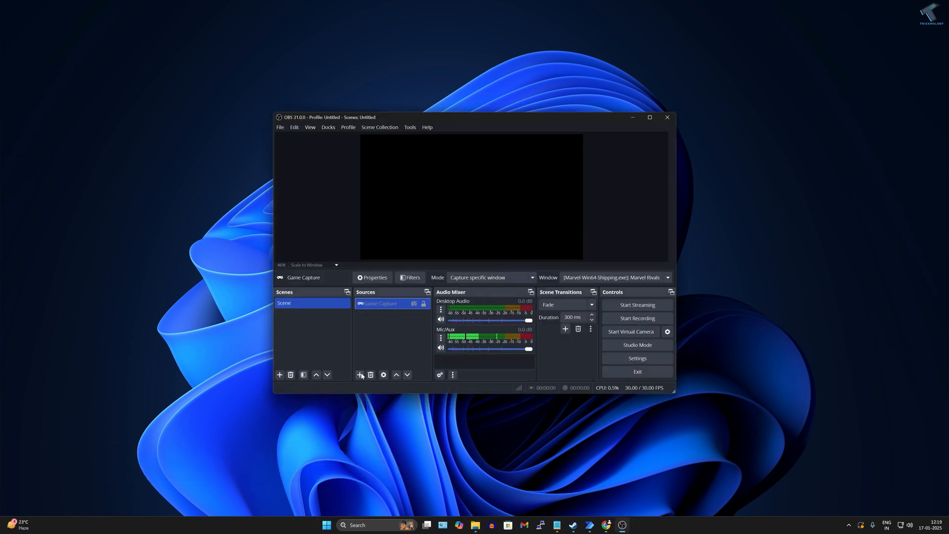
left_click(359, 375)
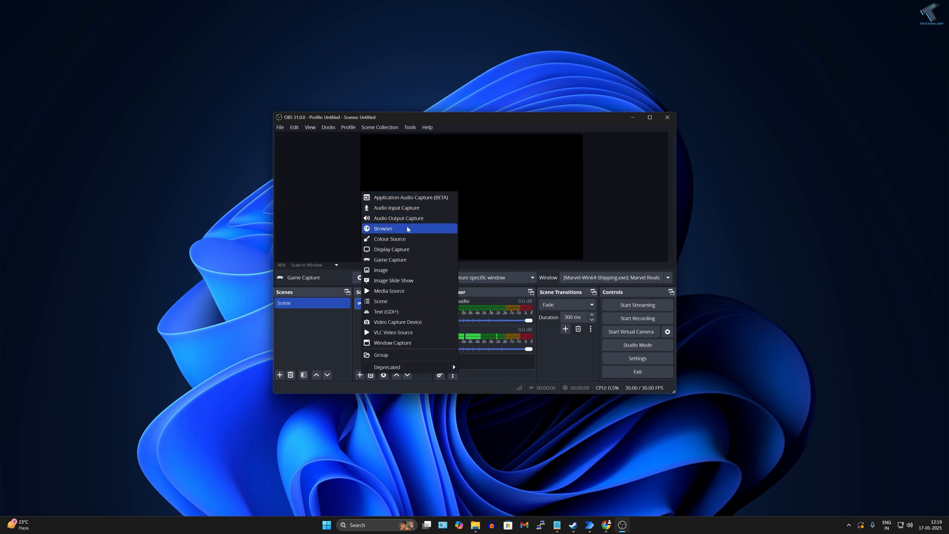
left_click(391, 248)
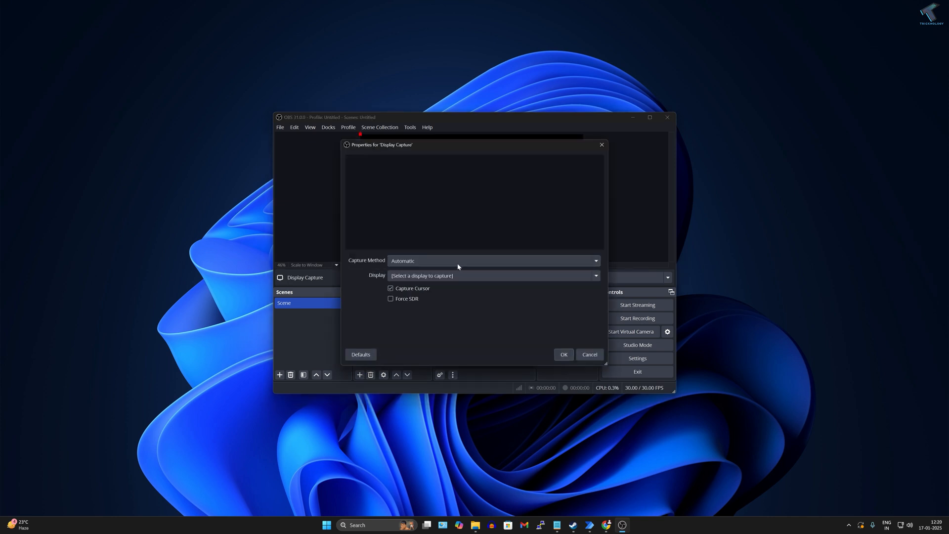
left_click(493, 275)
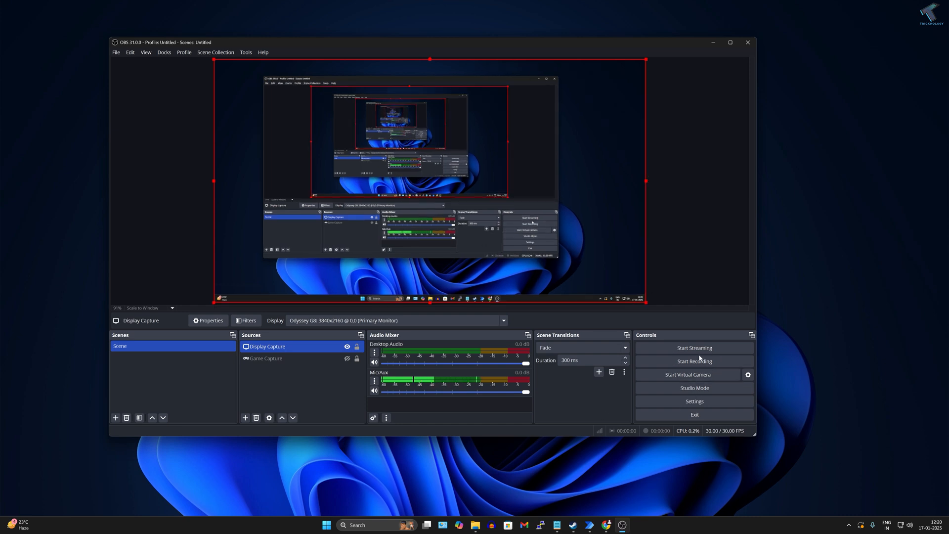
Review OBS general settings, then go to the VirtualBox downloads page.
left_click(245, 51)
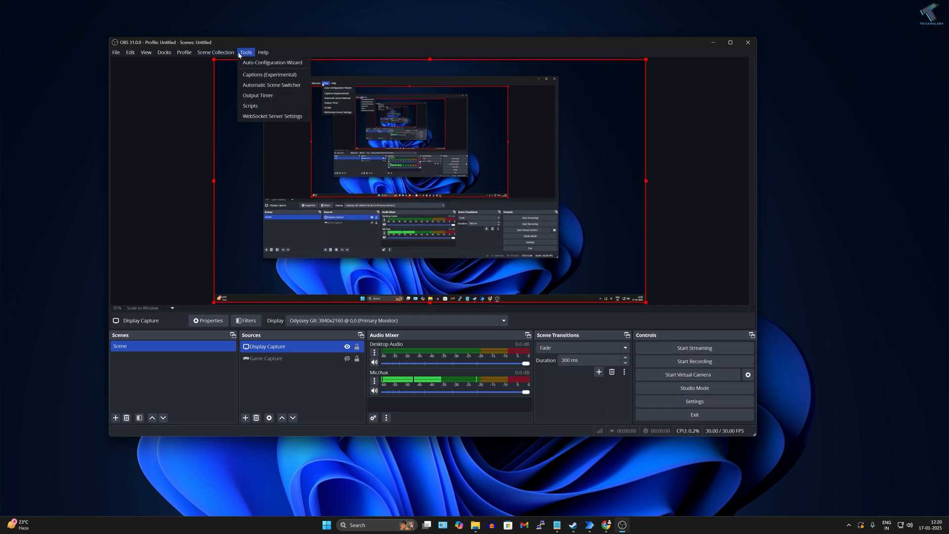
left_click(694, 401)
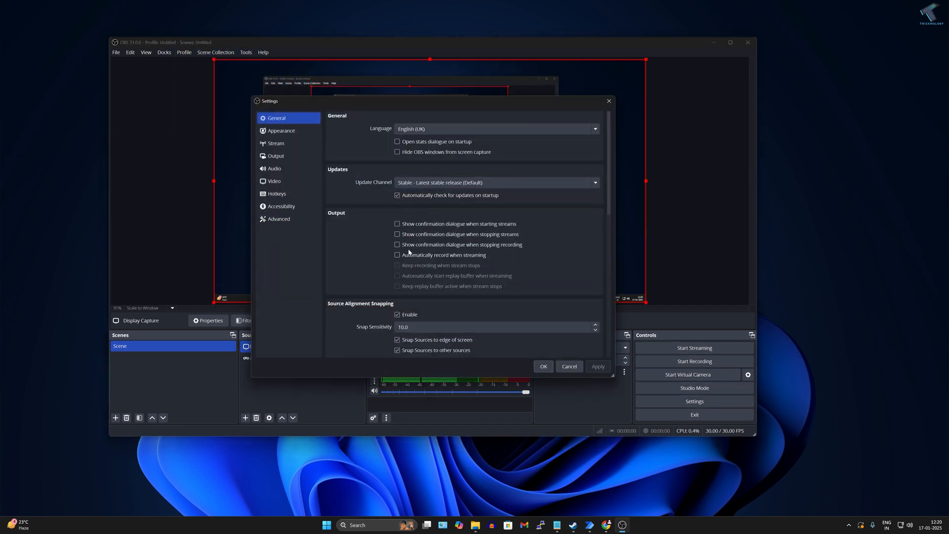
left_click(275, 144)
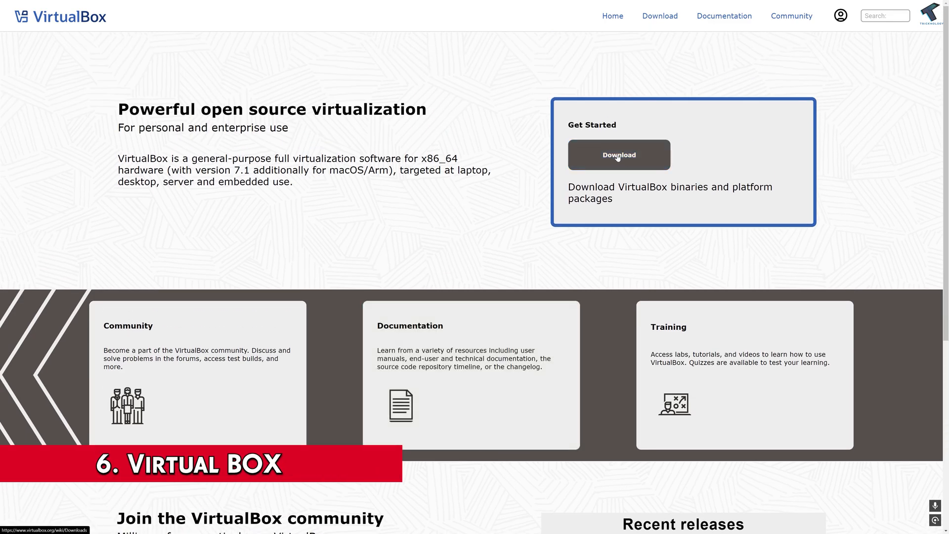
left_click(618, 155)
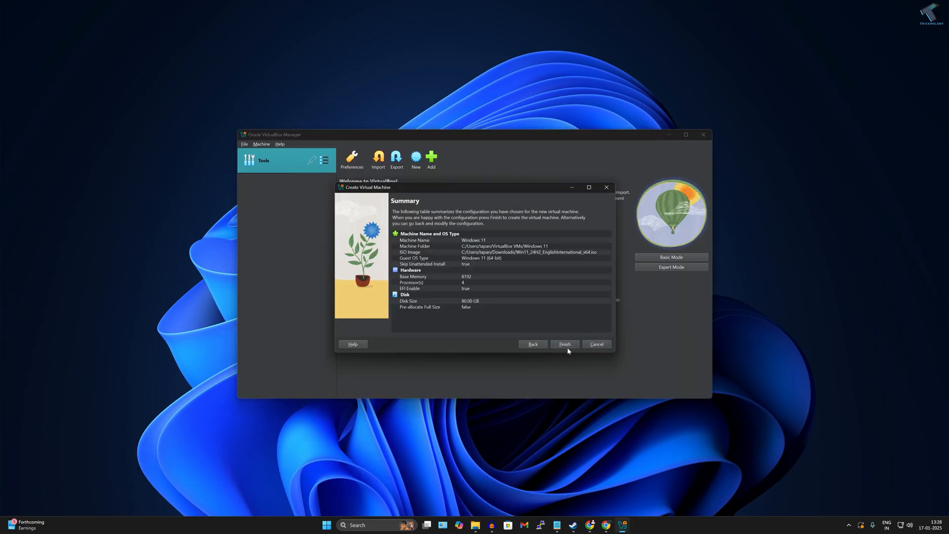
Create and boot the Windows 11 VM, choose a keyboard layout, and pick the unallocated drive.
left_click(564, 344)
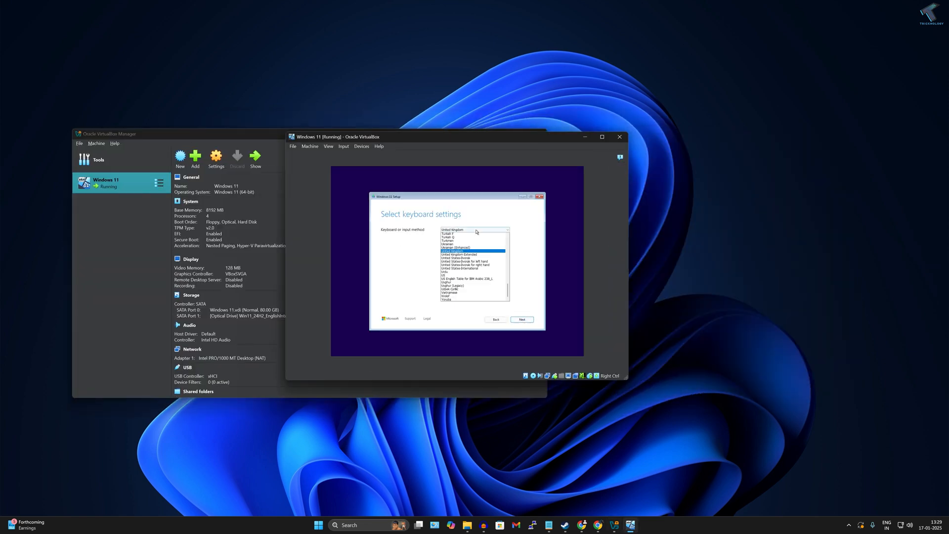
left_click(521, 319)
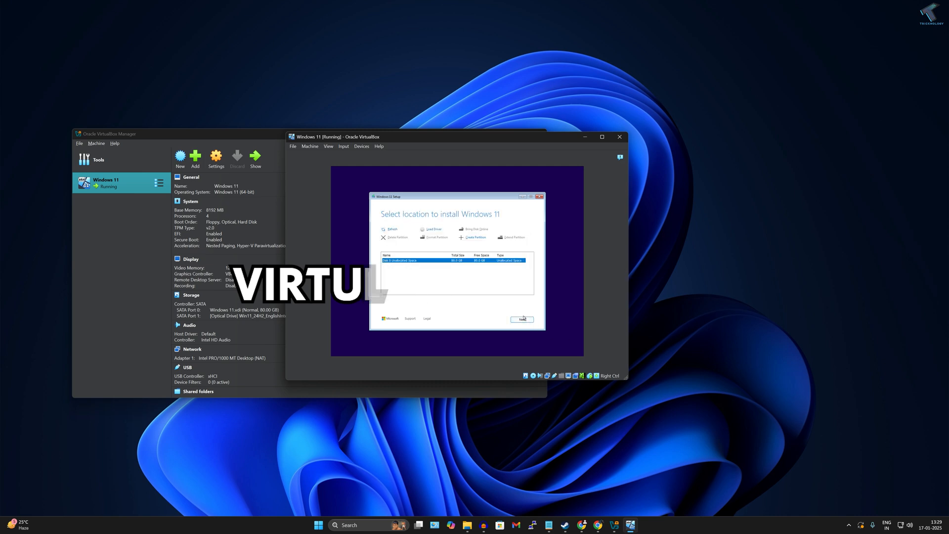
left_click(521, 319)
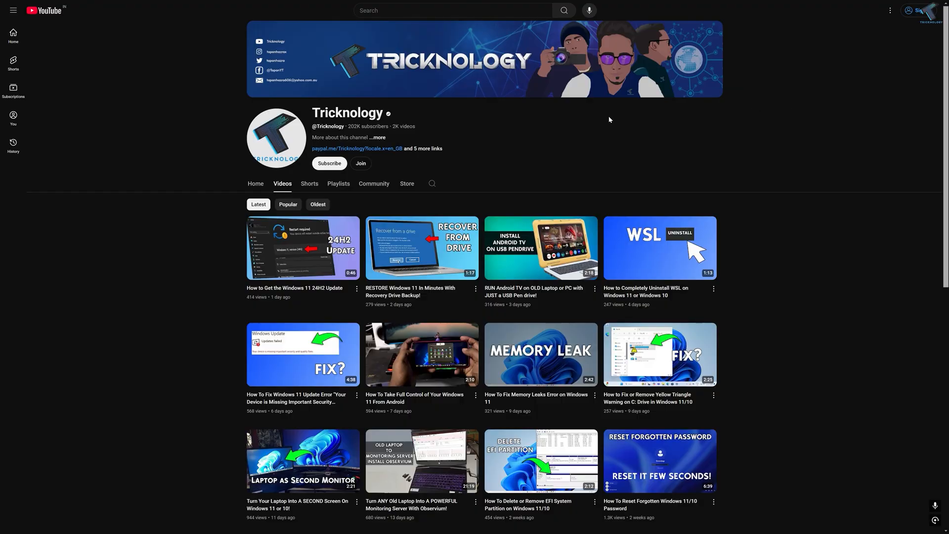
Scroll down the Tricknology Videos tab to older Windows 11 how-to videos.
scroll("down", 3)
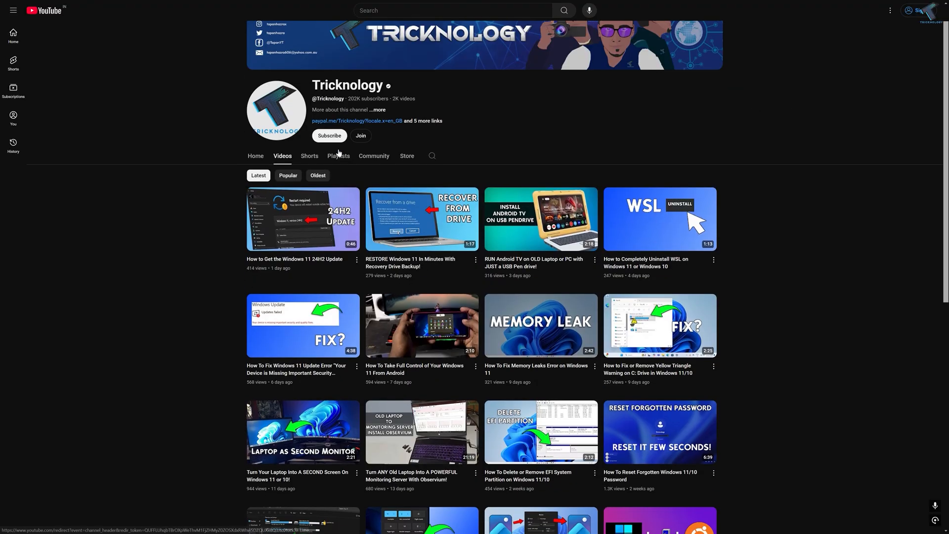
scroll("down", 3)
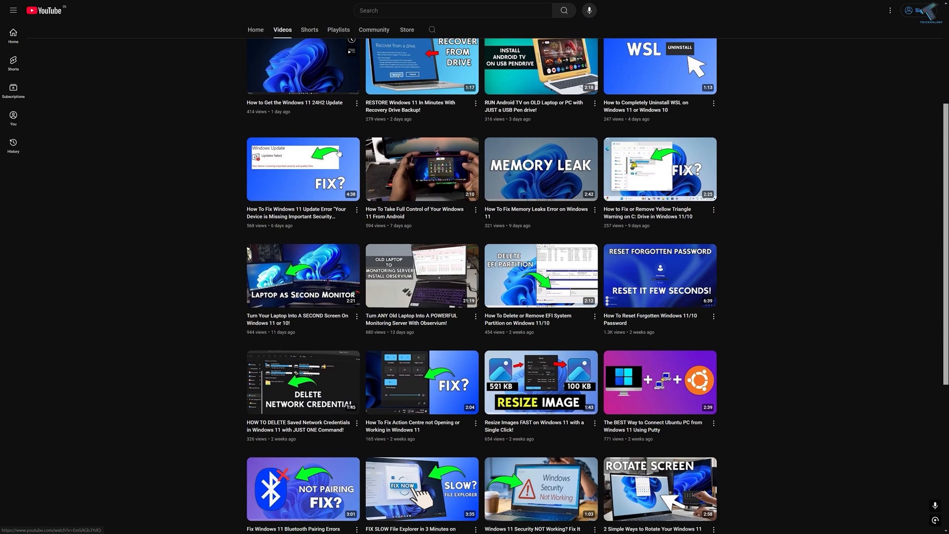
scroll("down", 3)
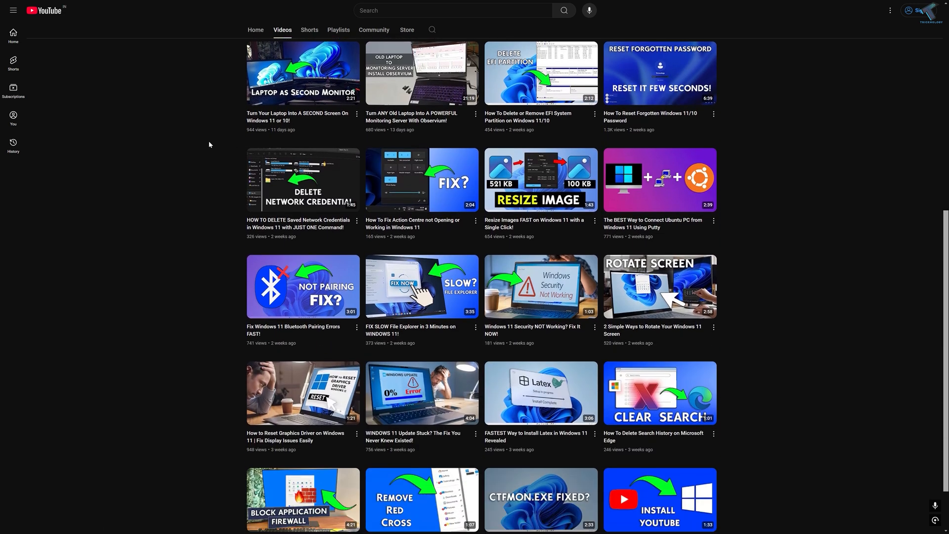
scroll("down", 3)
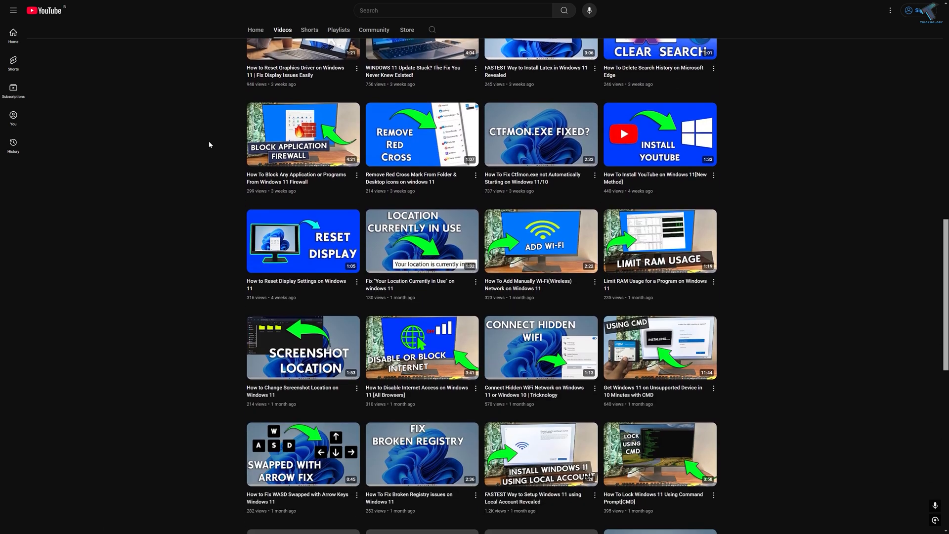
scroll("down", 3)
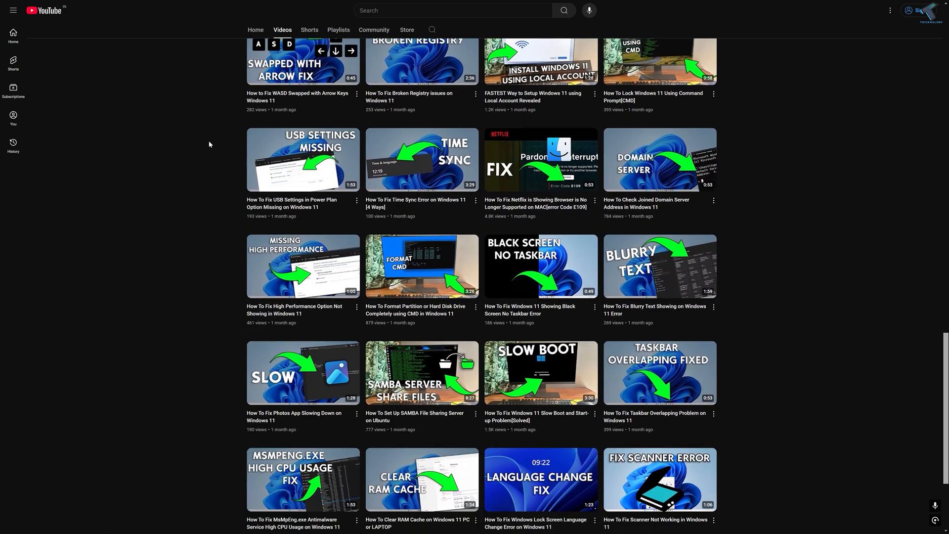
scroll("down", 3)
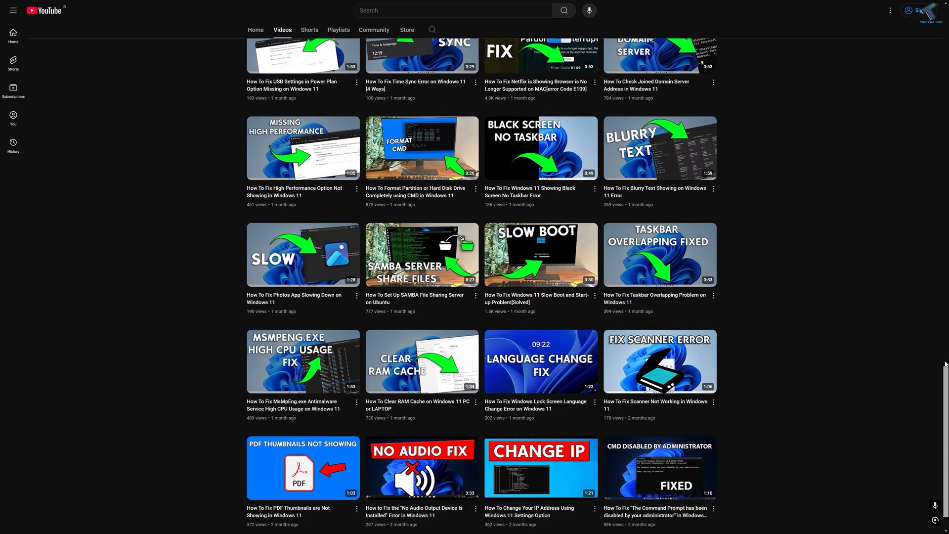